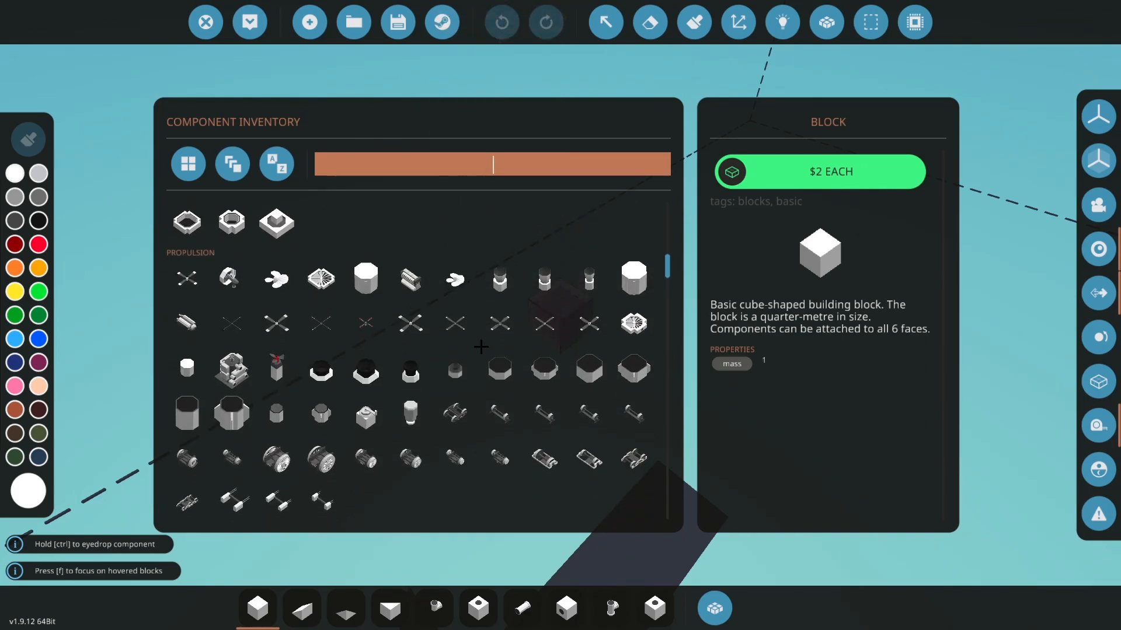
Step: Scroll the Propulsion and Modular Engines parts and pick the Steam Piston (Small)
scroll("down", 3)
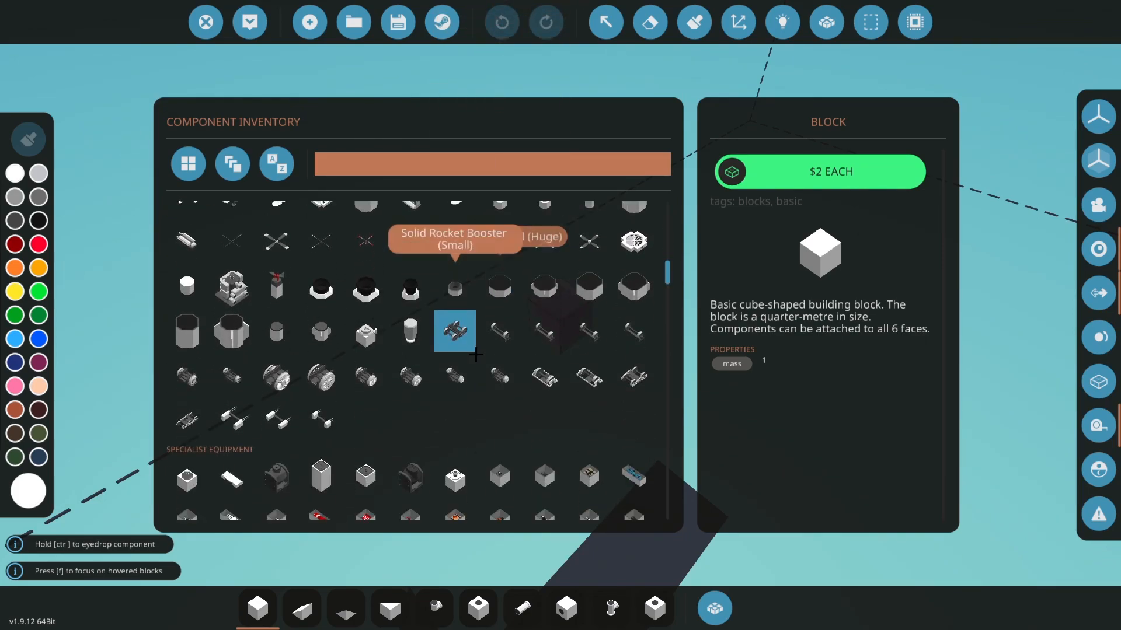
scroll("up", 3)
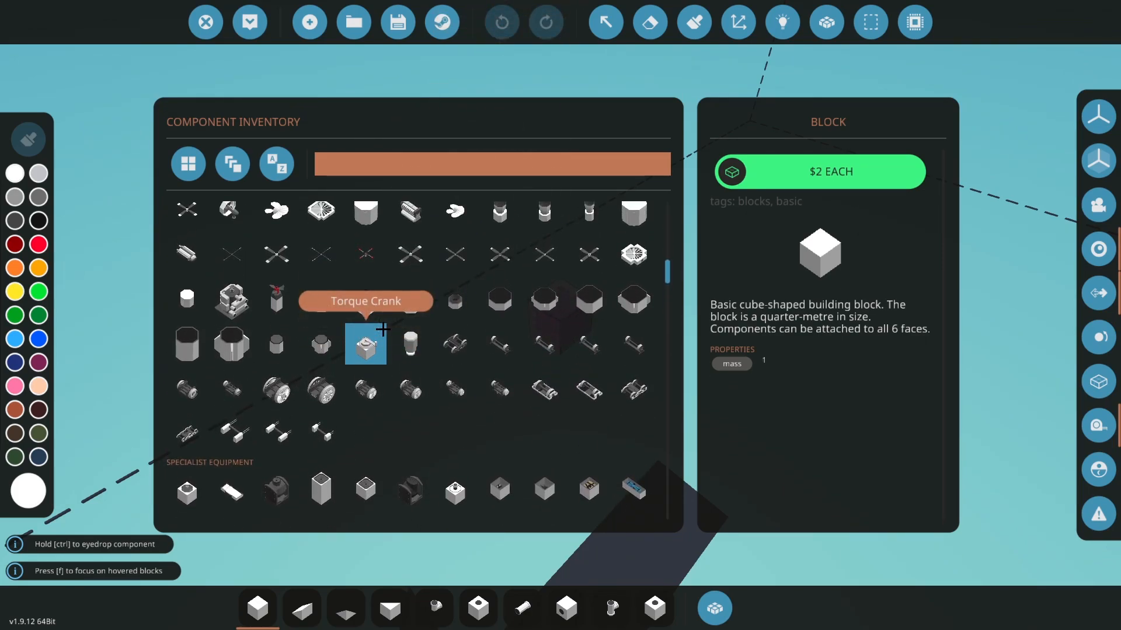
scroll("down", 3)
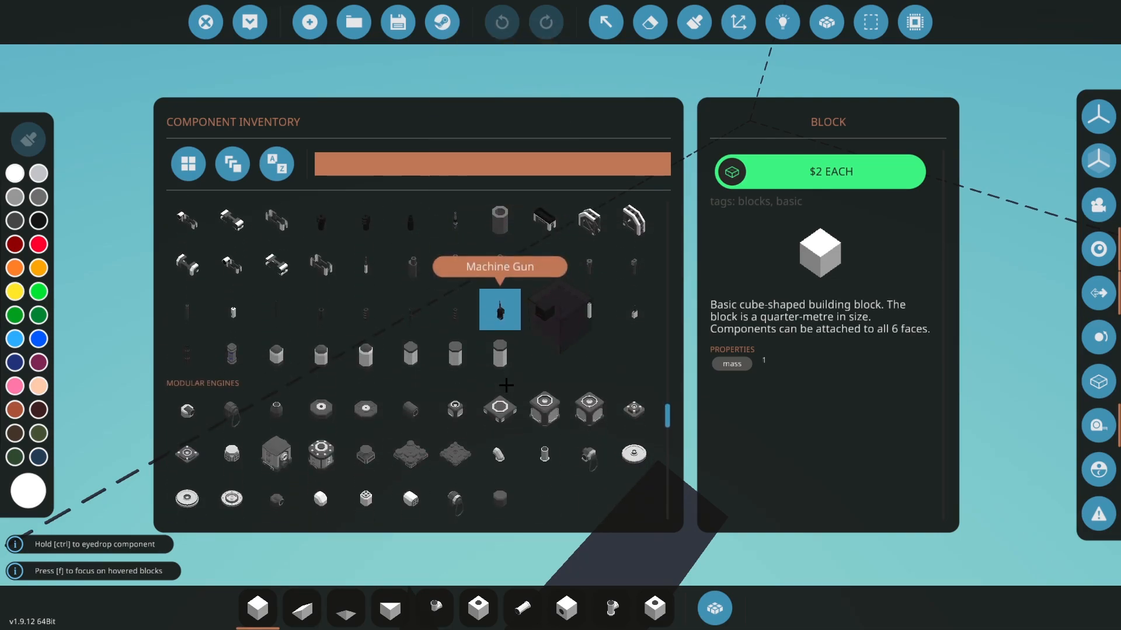
scroll("down", 3)
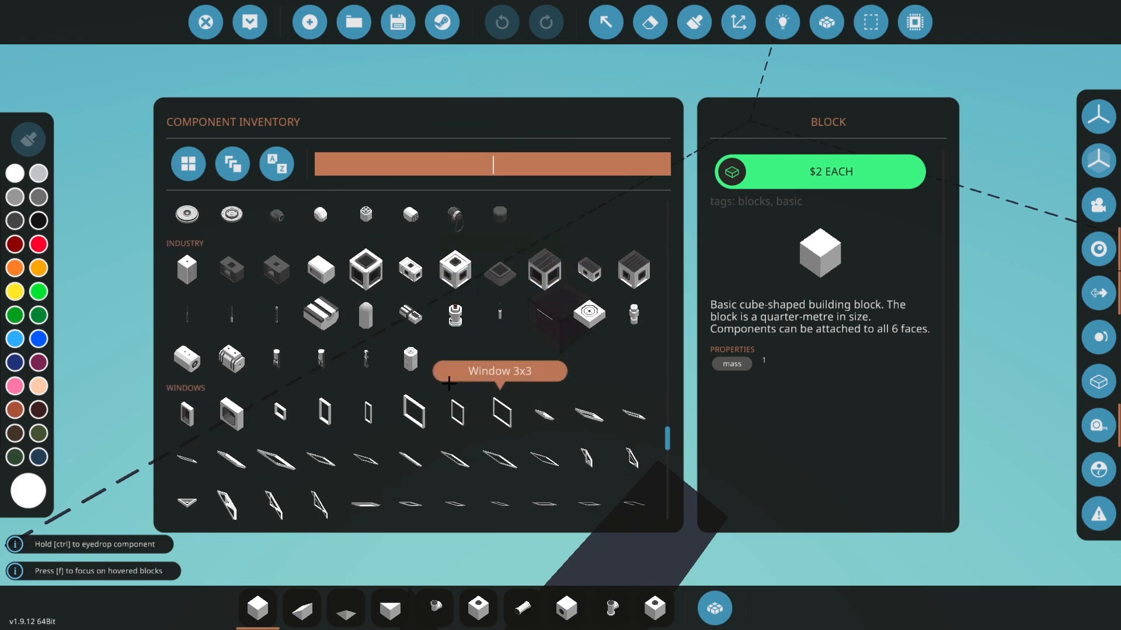
left_click(365, 359)
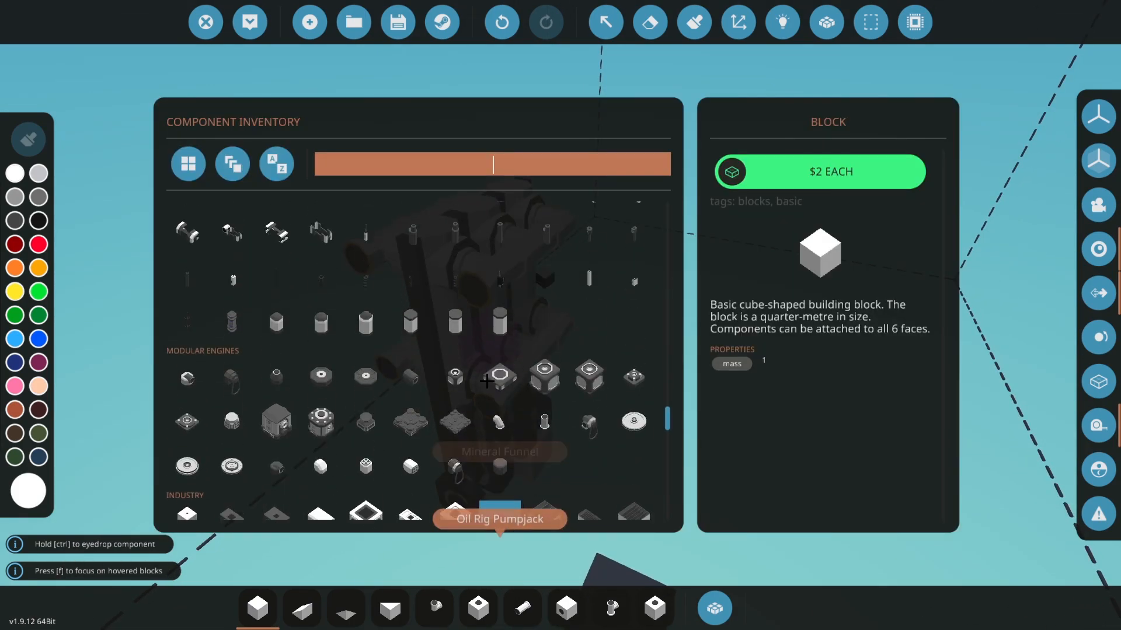
scroll("up", 3)
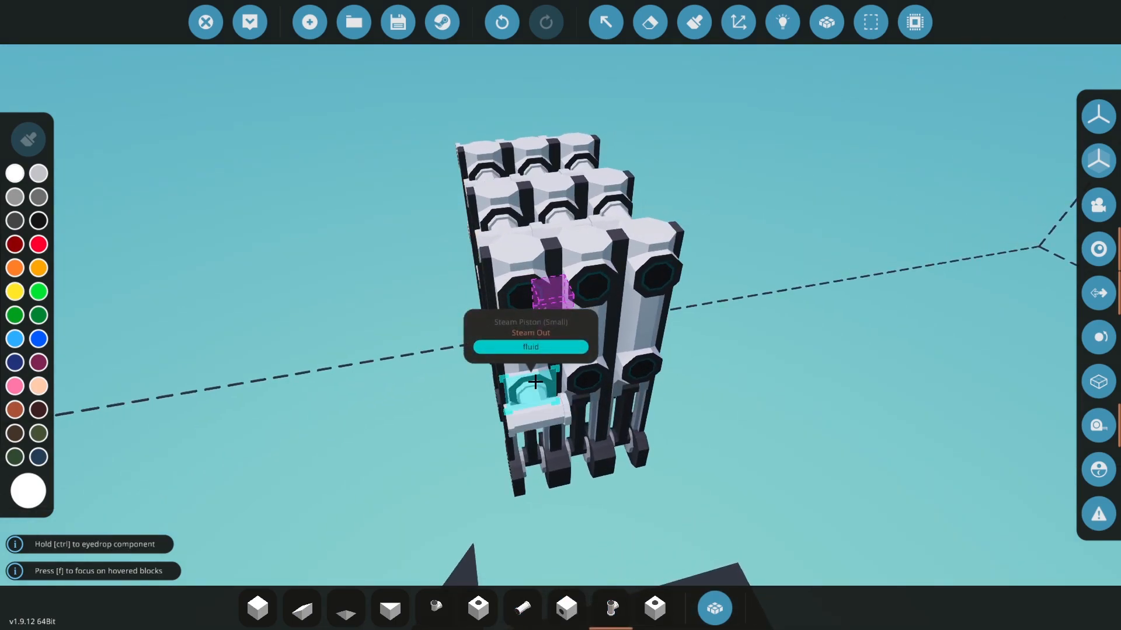
Step: Place another small steam piston on the engine and cap the crankshaft end with a block
left_click(433, 608)
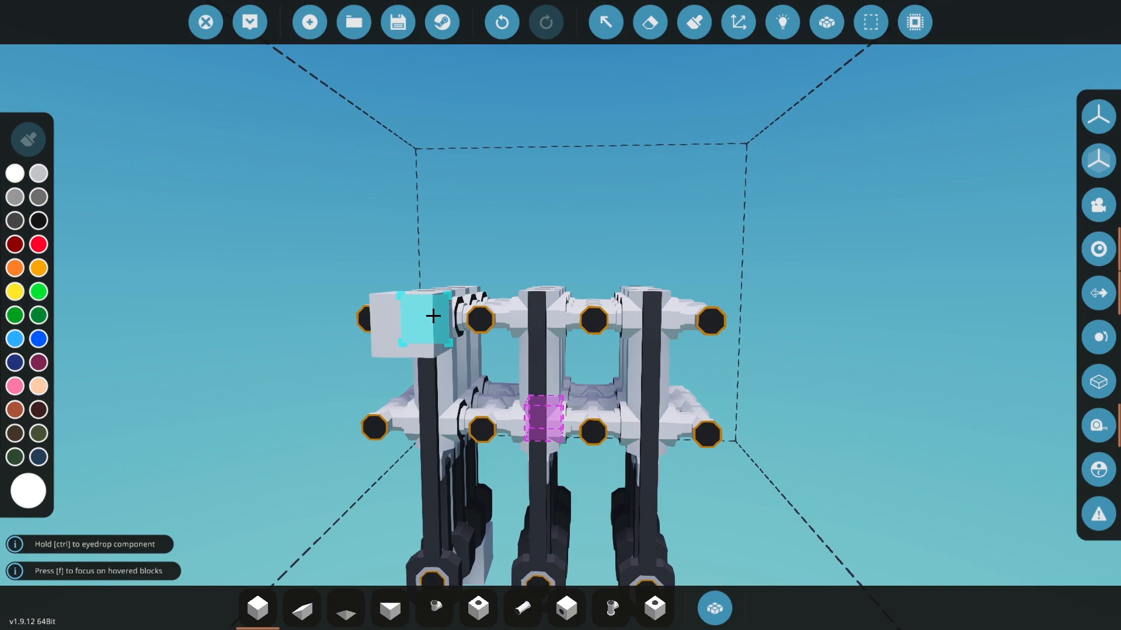
left_click(604, 22)
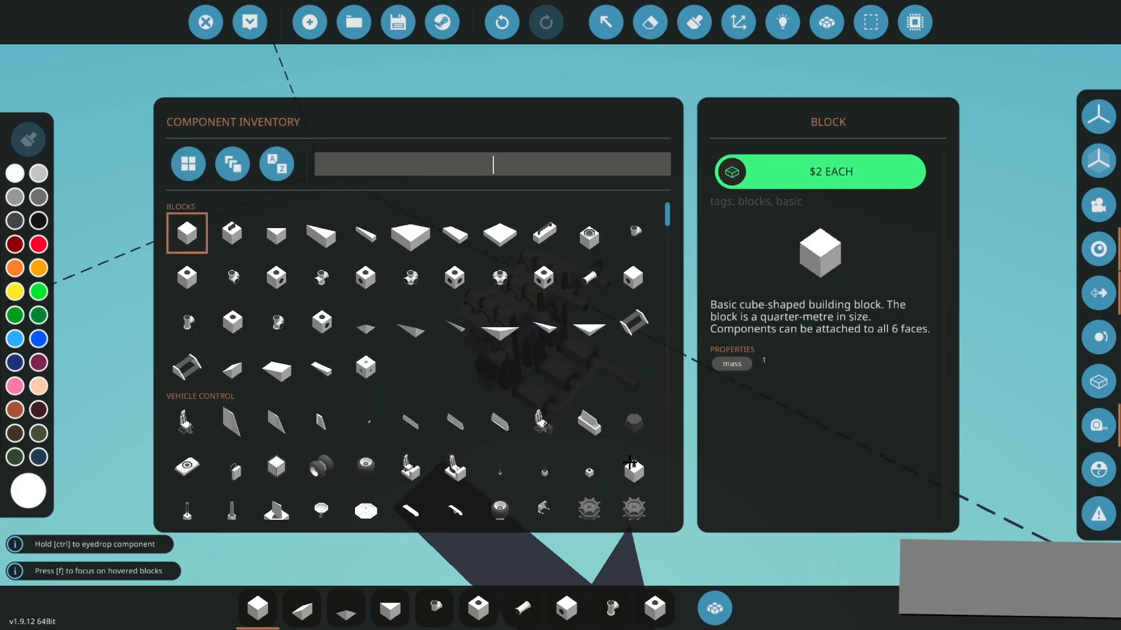
Step: Search the component inventory for 'por', then 'prop', to find propellers and microcontrollers
type("por")
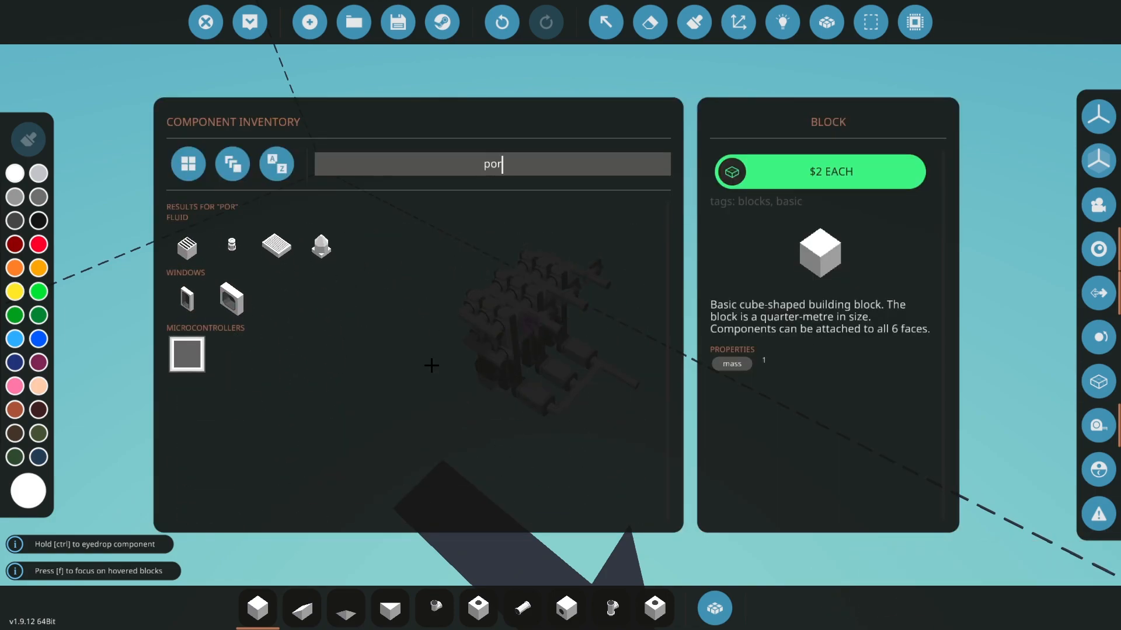
type("prop")
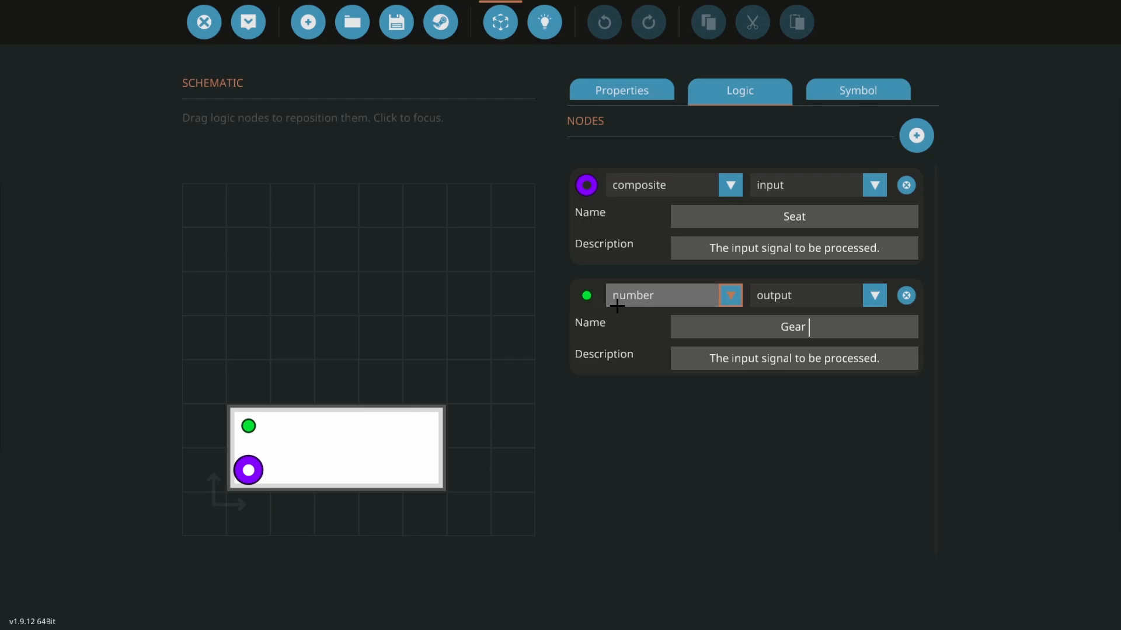
Step: Name the number output node 'Gear (N, 1-3)' and switch to the Properties tab
type("(N,")
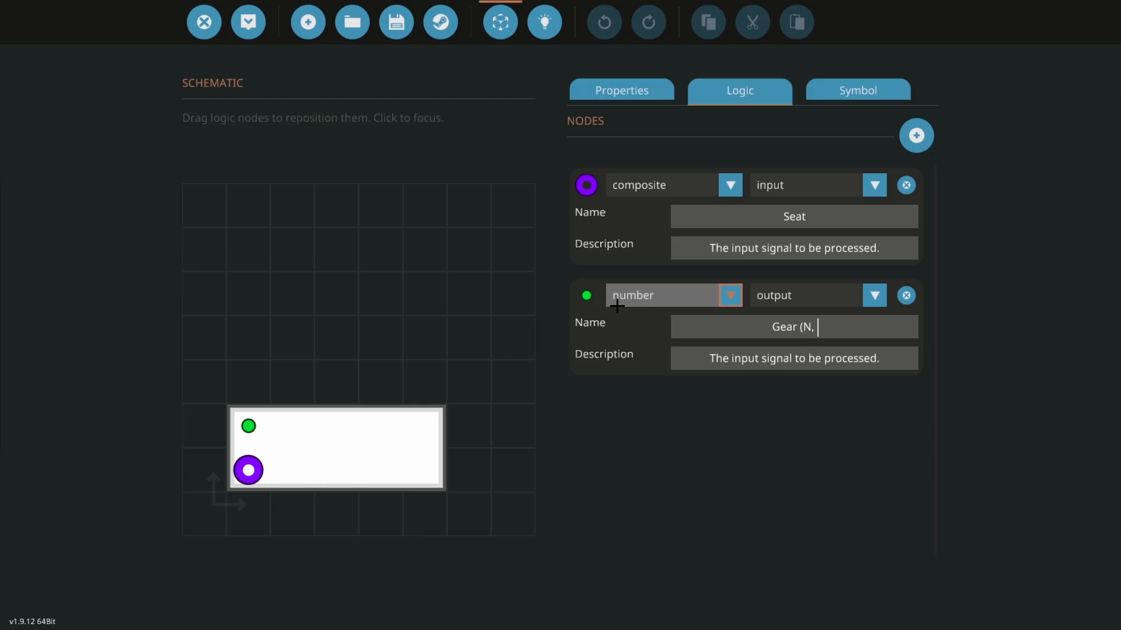
type("1-3)")
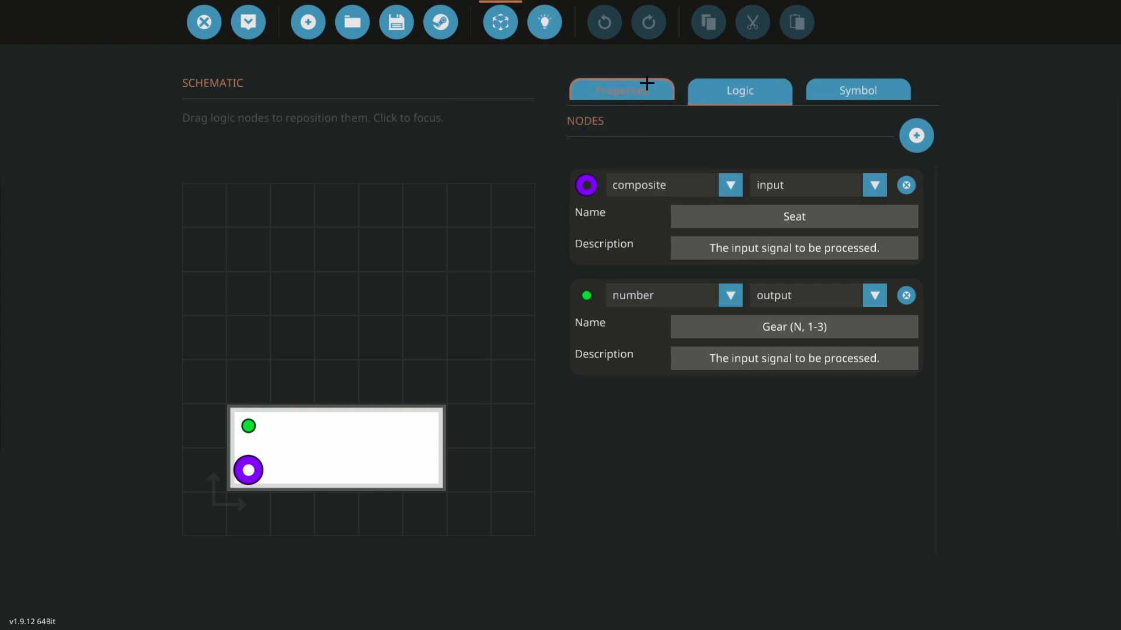
left_click(544, 22)
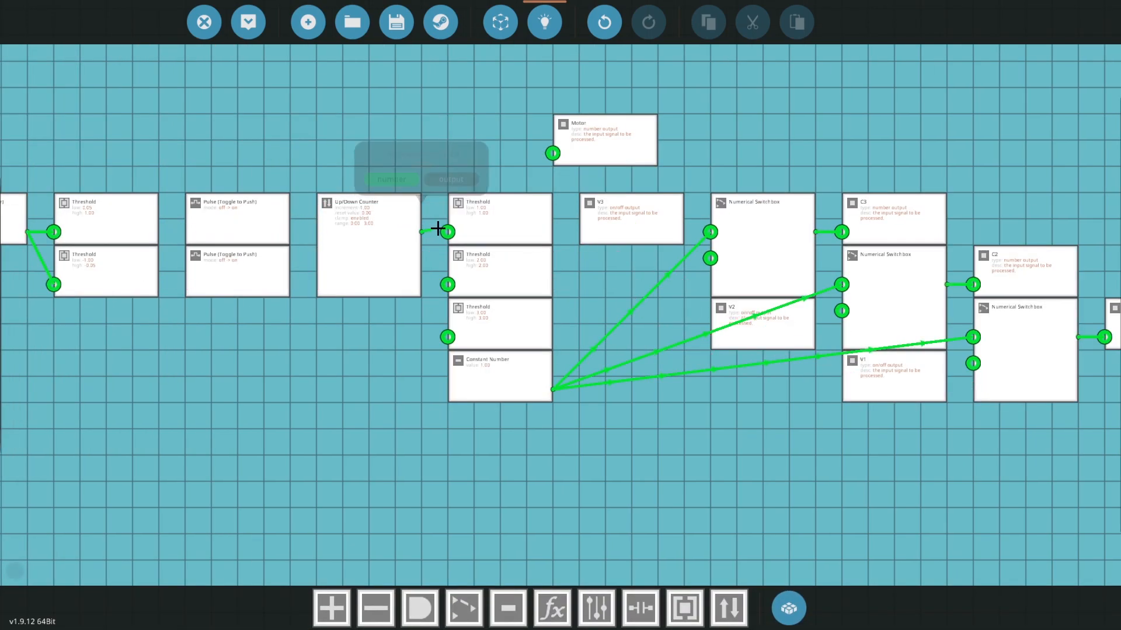
Step: Search the logic gate list for 'sw' to add a switchbox node
left_click(331, 609)
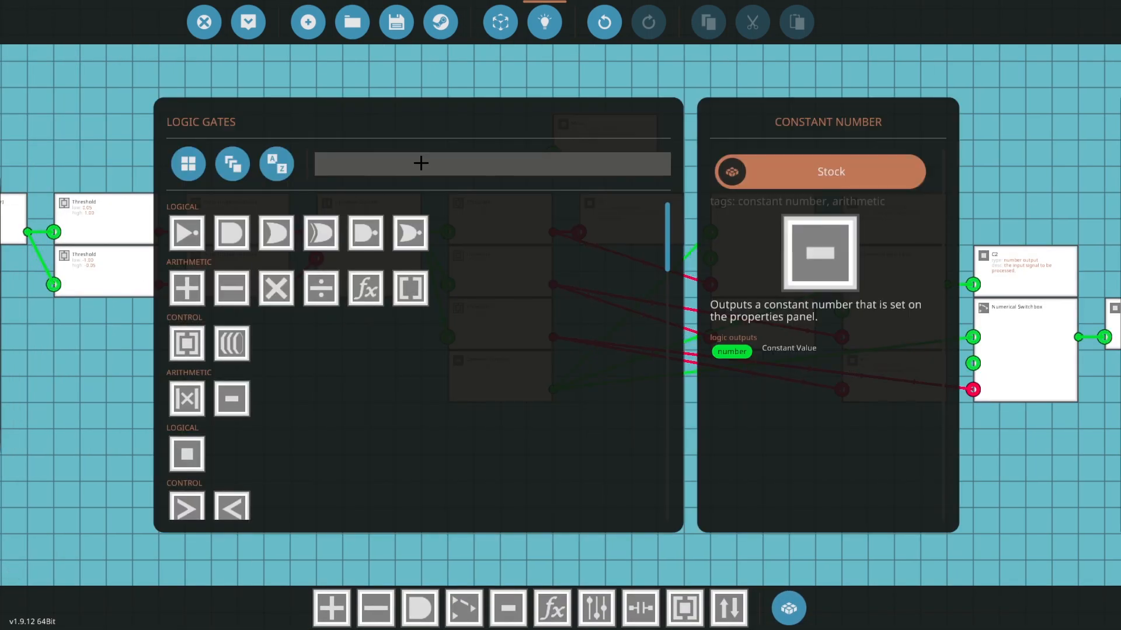
type("sw")
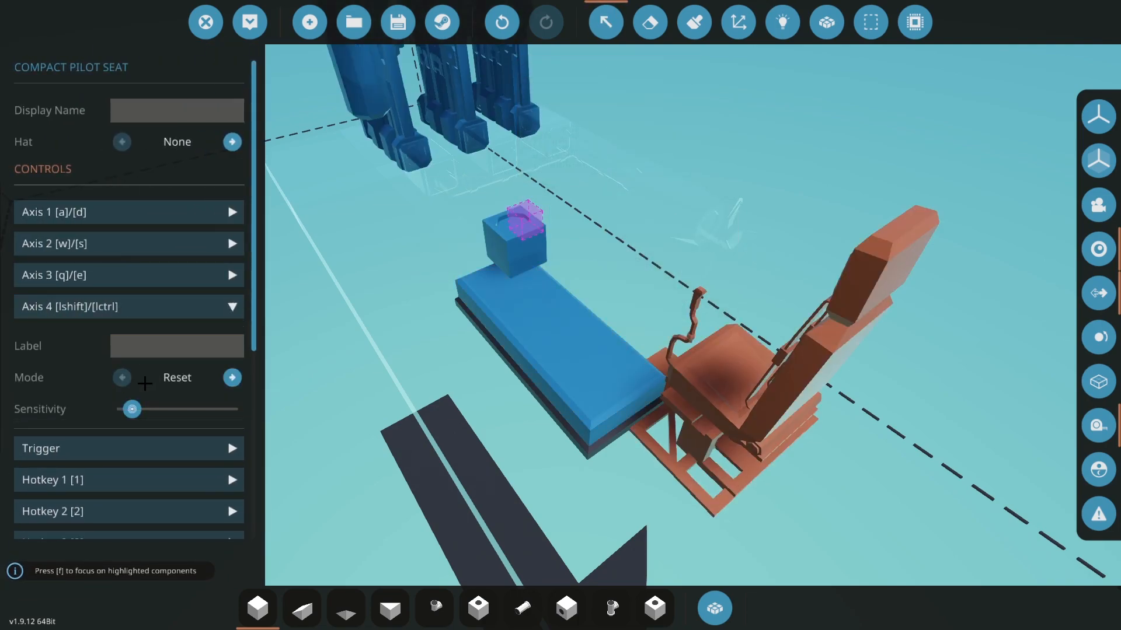
Step: Label the compact pilot seat's Axis 4 [lshift]/[lctrl] as 'Gear'
left_click(176, 345)
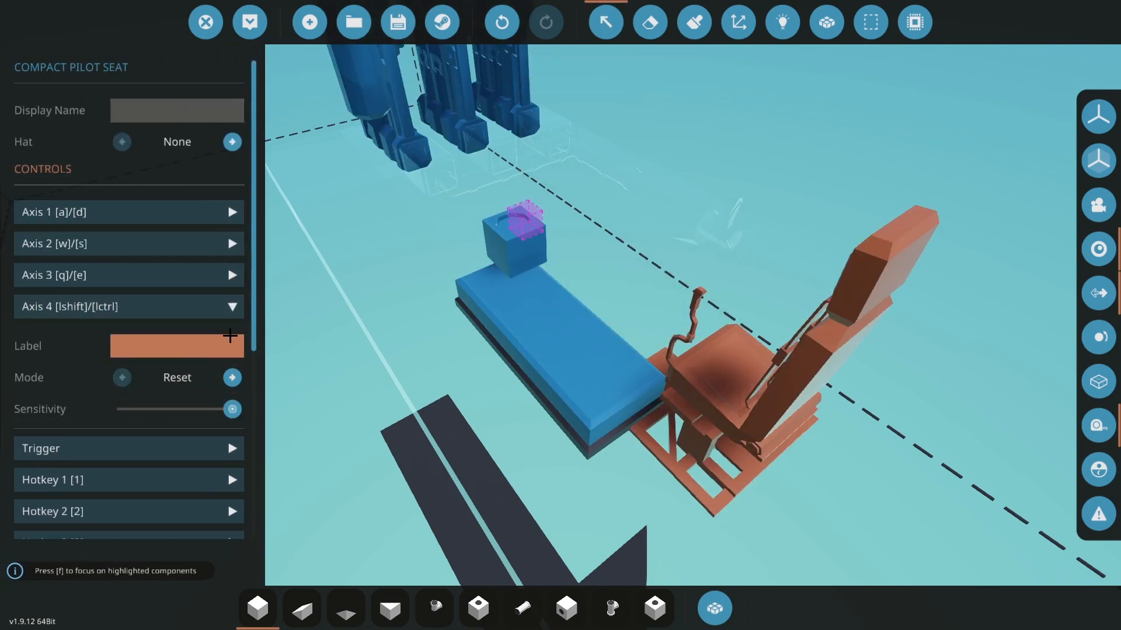
type("Gear")
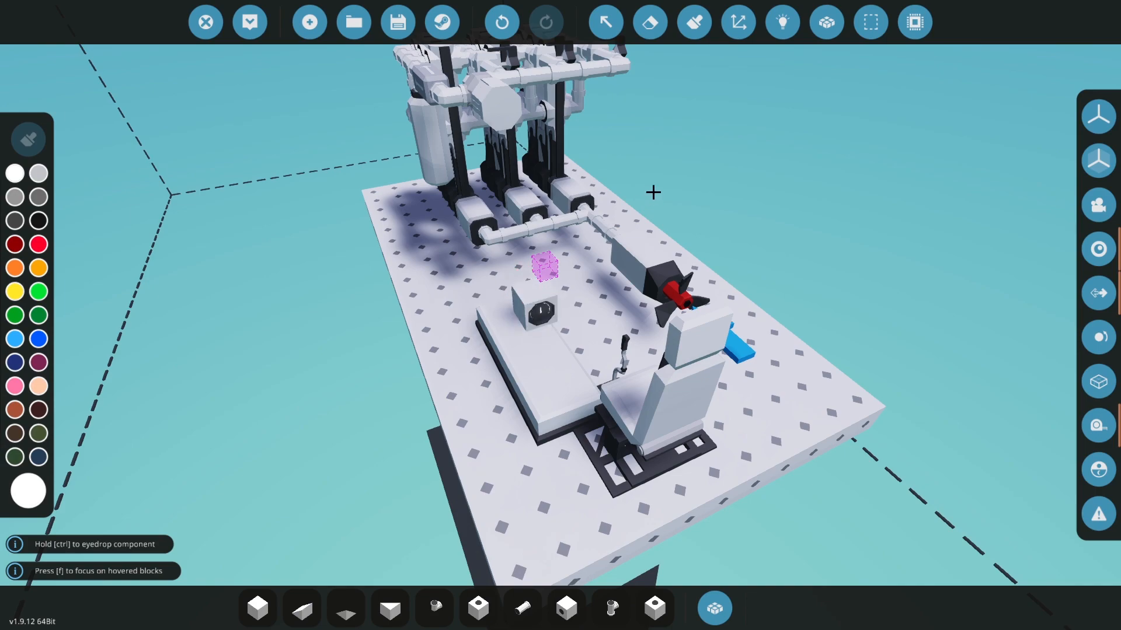
left_click(782, 22)
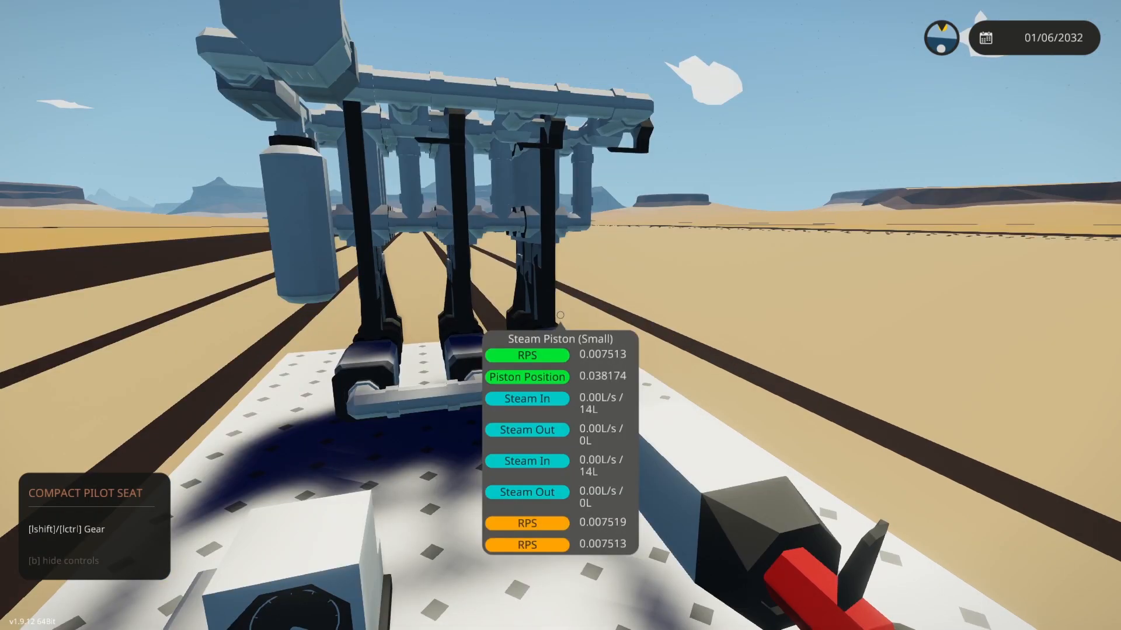
mouse_move(560, 315)
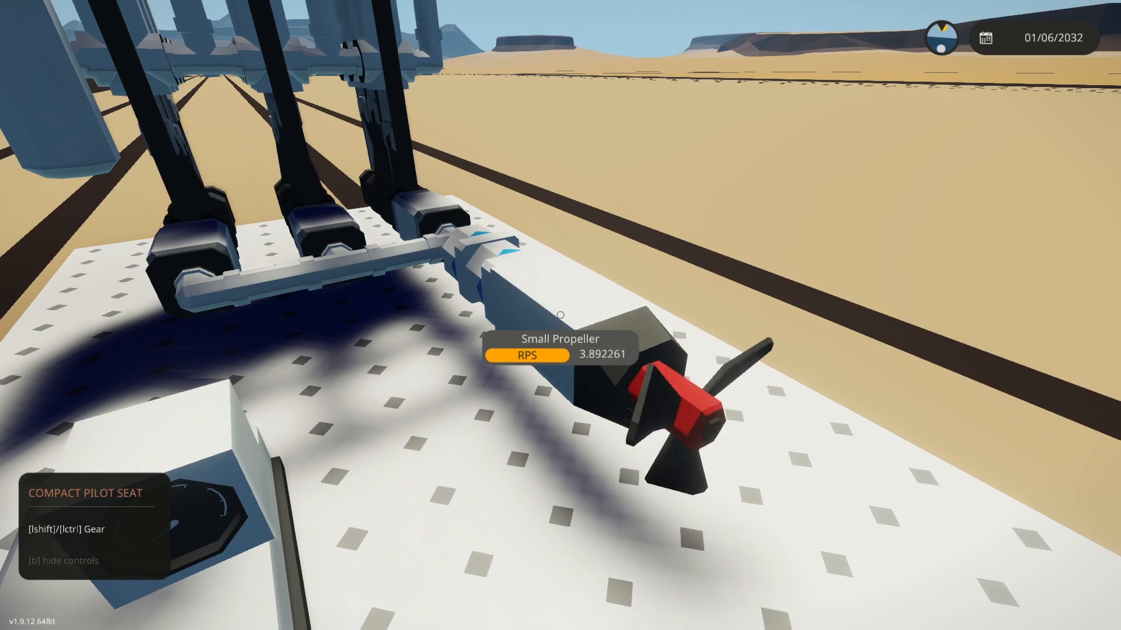
mouse_move(560, 316)
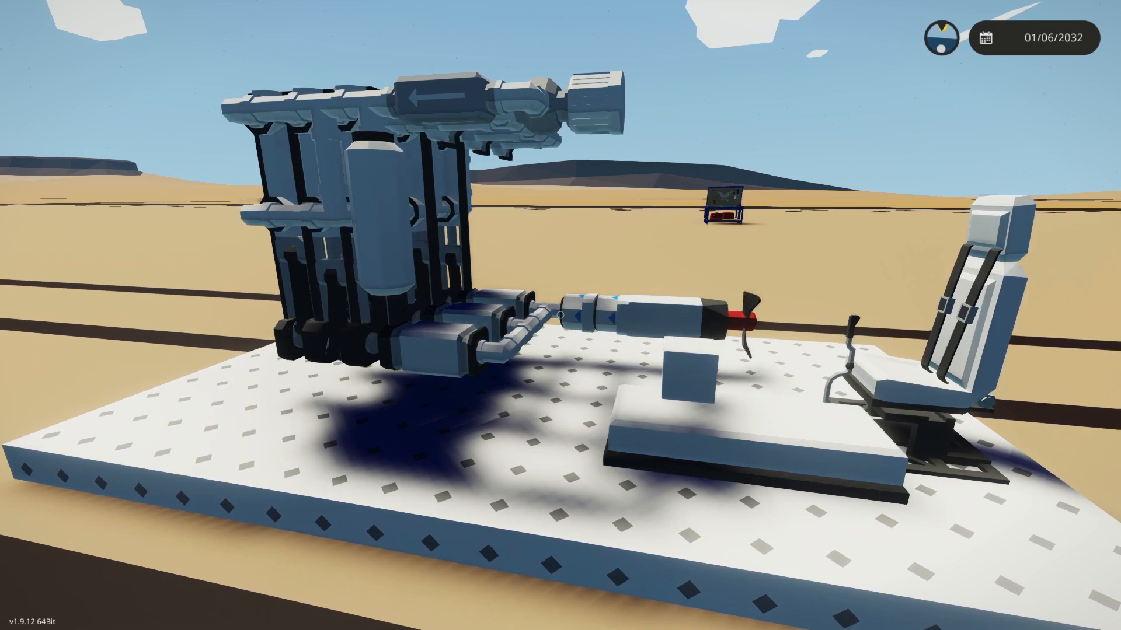
mouse_move(560, 315)
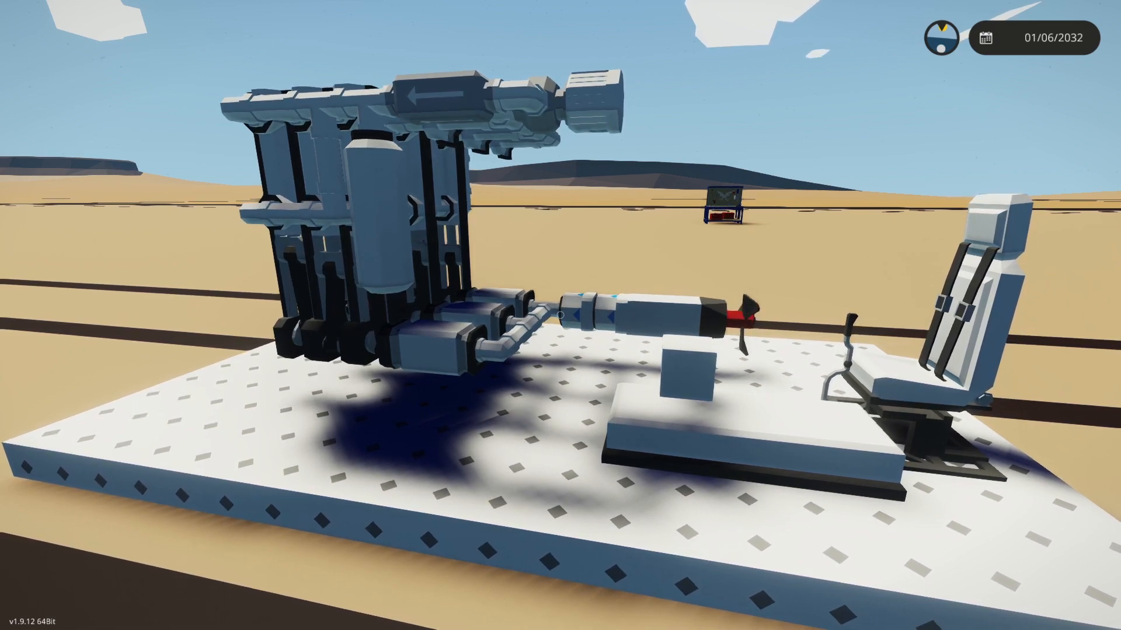